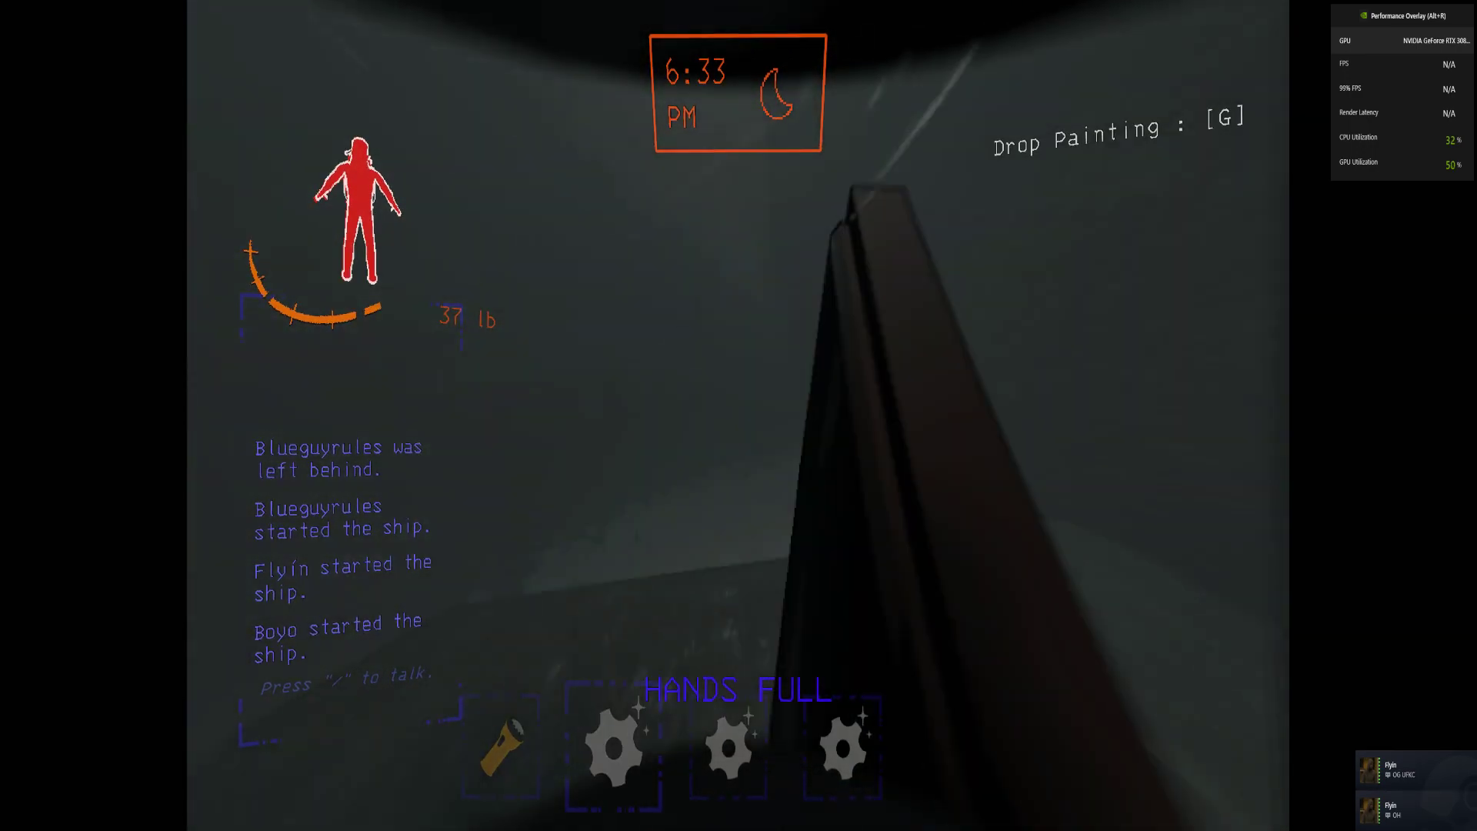
# Drop the painting aboard the ship before heading to the control console
pyautogui.press('g')
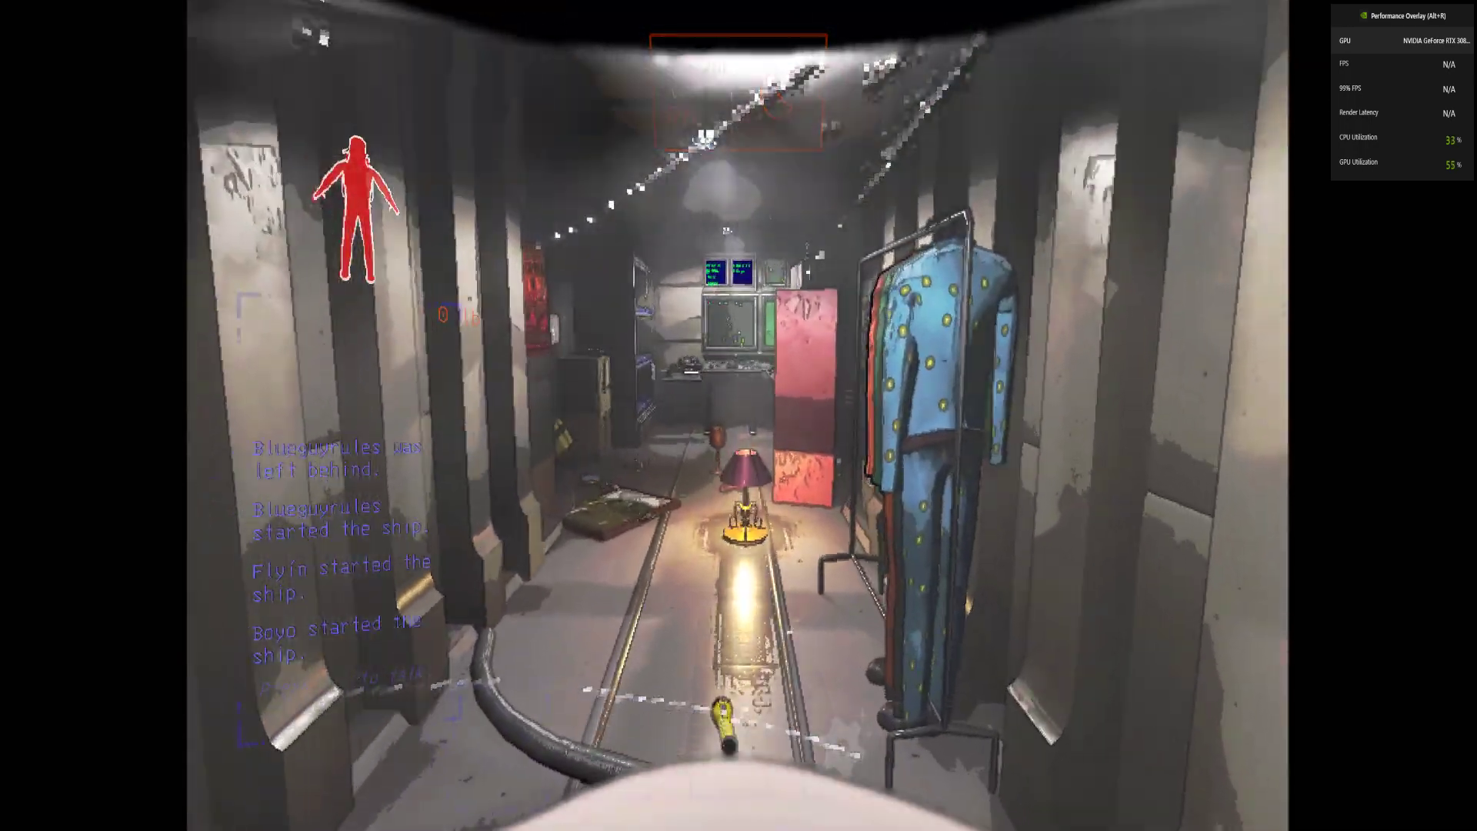
pyautogui.moveTo(738, 416)
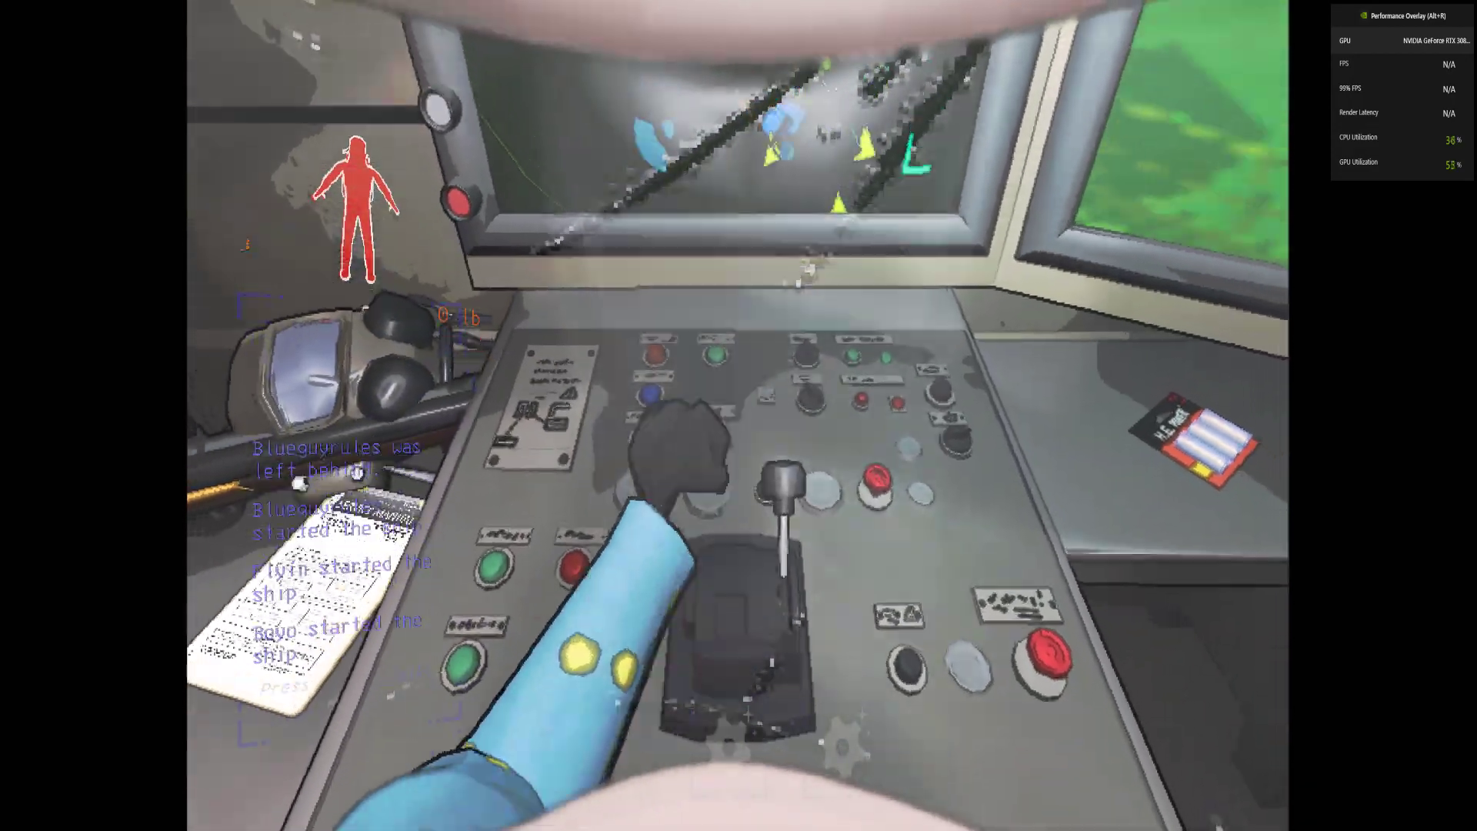
pyautogui.moveTo(738, 416)
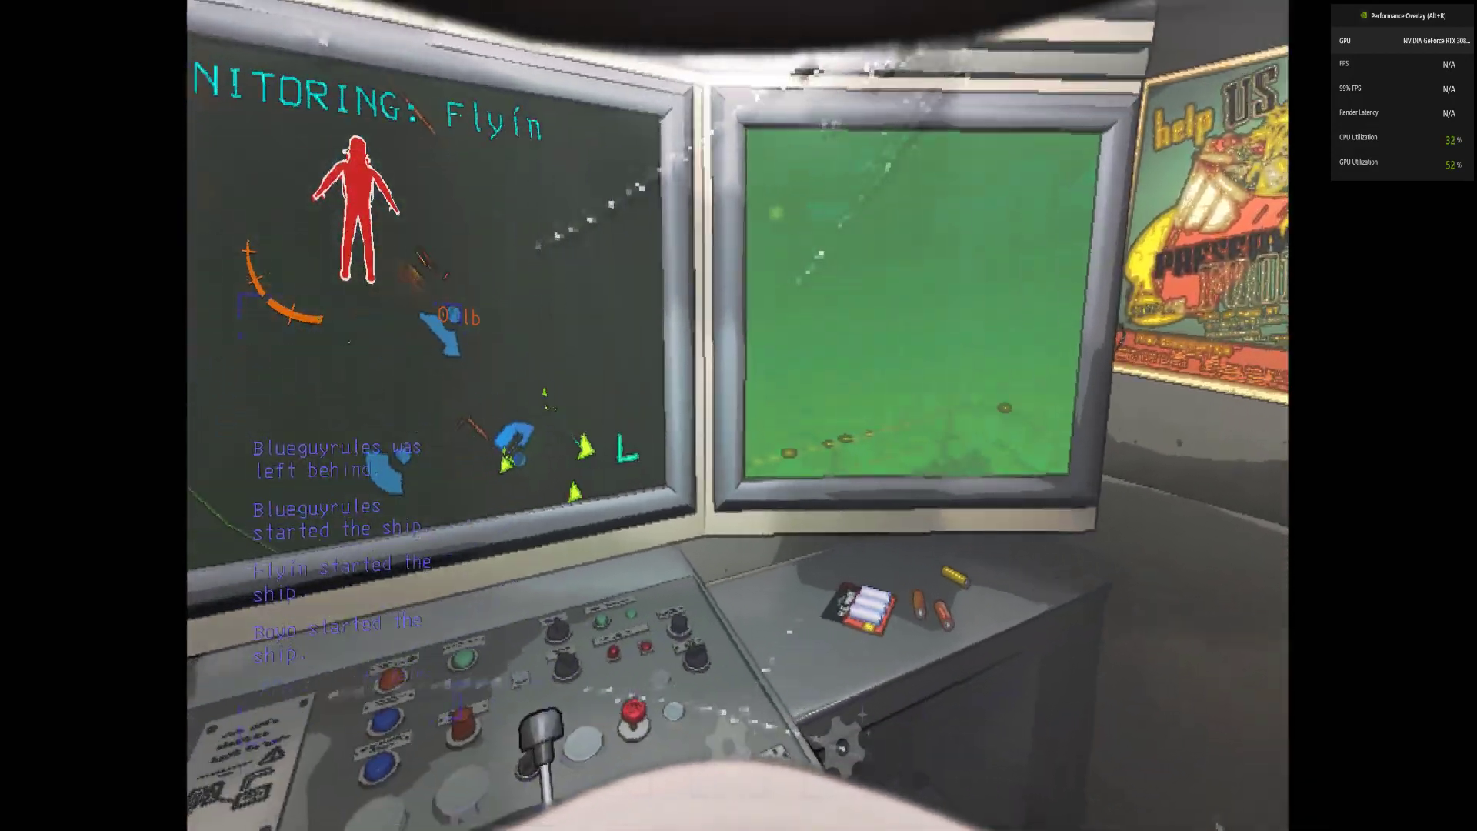